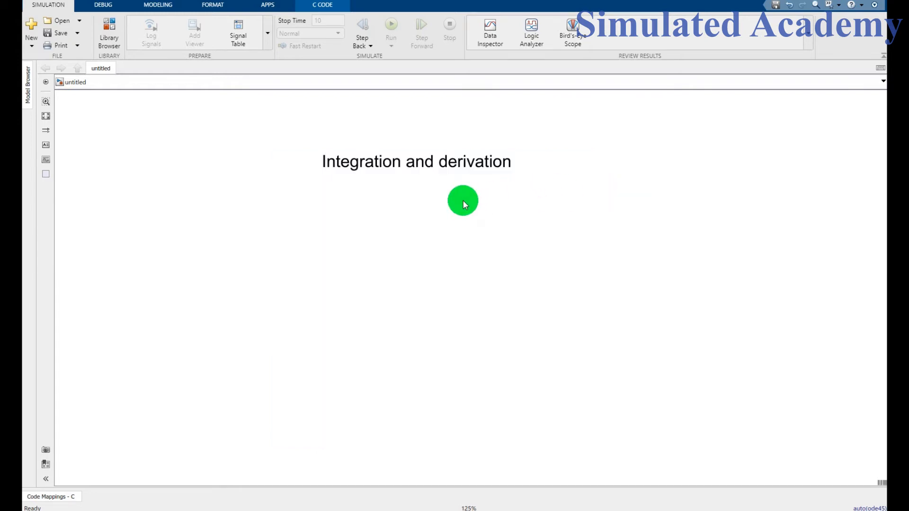
pyautogui.moveTo(458, 200)
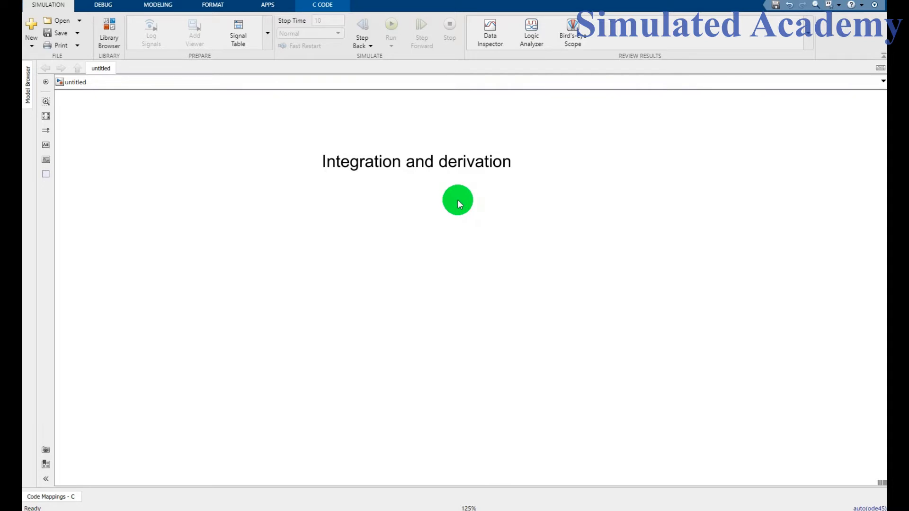
# Place a Sine Wave source block below the 'Integration and derivation' title.
pyautogui.click(108, 27)
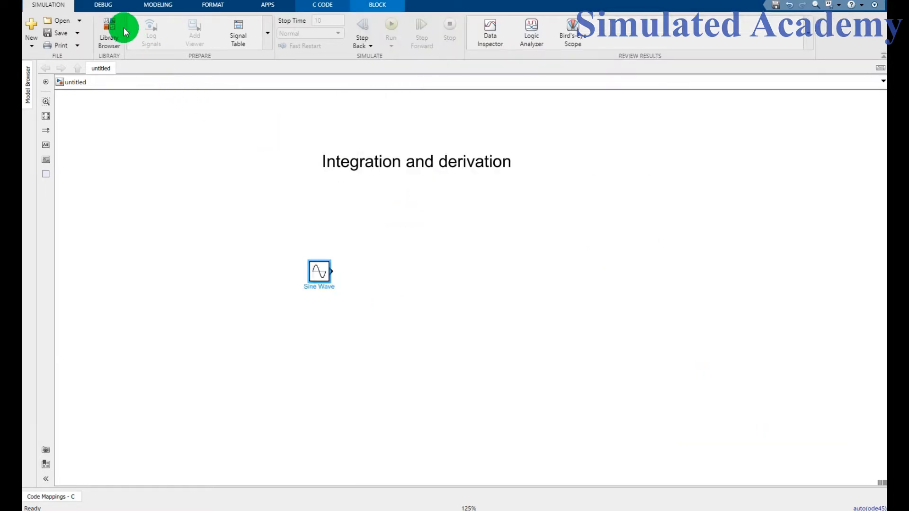
# Drag a Derivative block from the Continuous library above the sine wave.
pyautogui.click(108, 26)
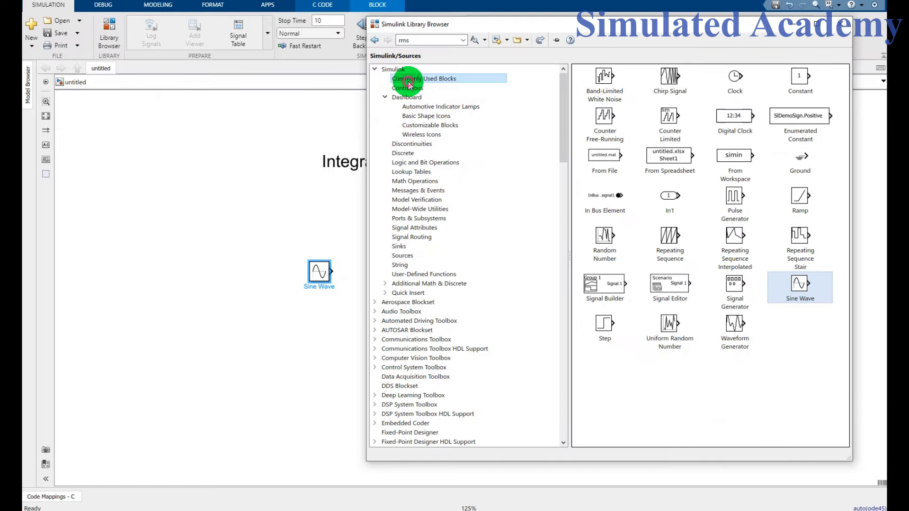
pyautogui.click(407, 88)
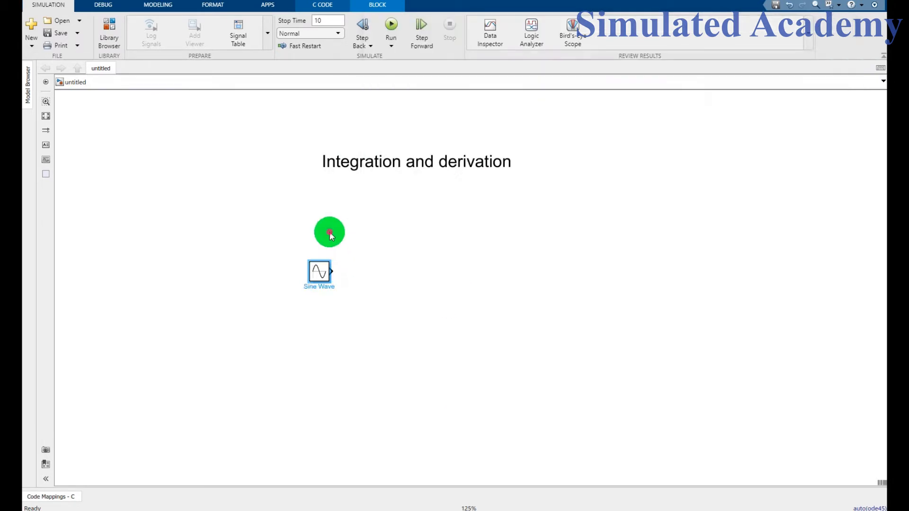
pyautogui.click(108, 26)
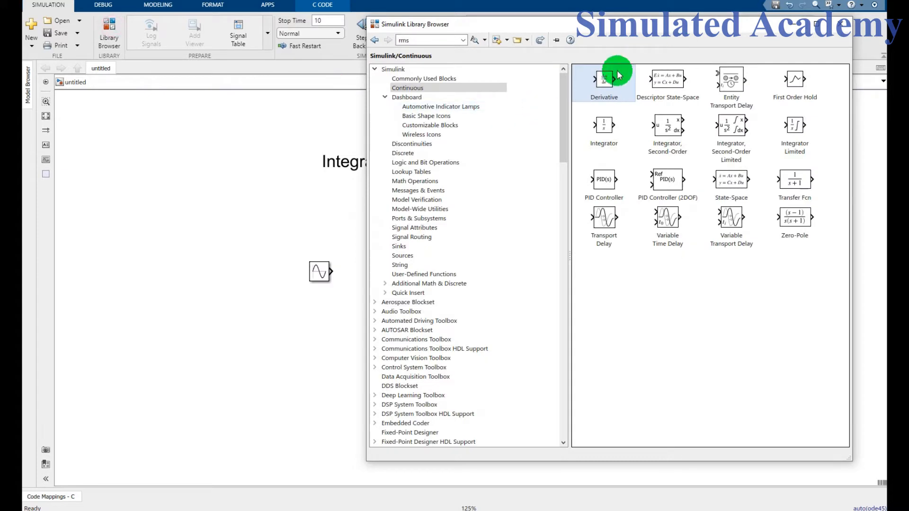
pyautogui.moveTo(604, 79); pyautogui.dragTo(313, 197)
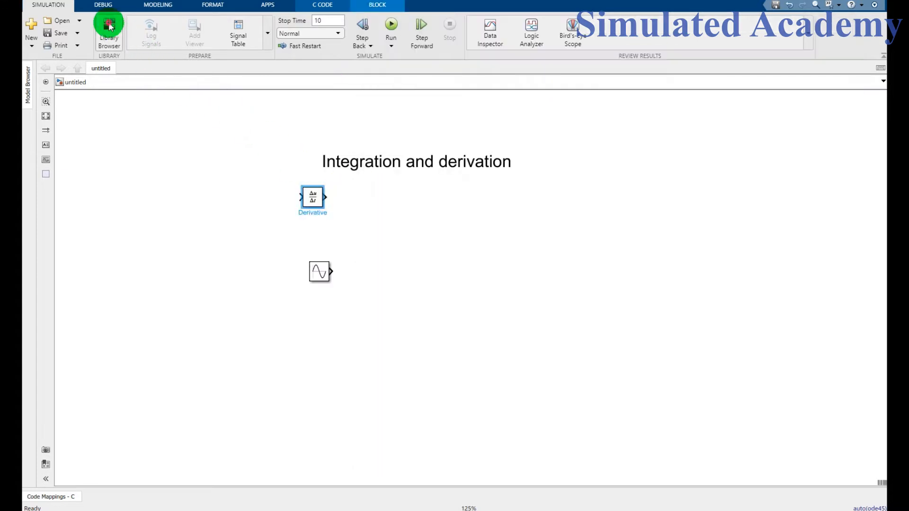
# Browse the block library for the next block, opening a Scope display.
pyautogui.click(109, 27)
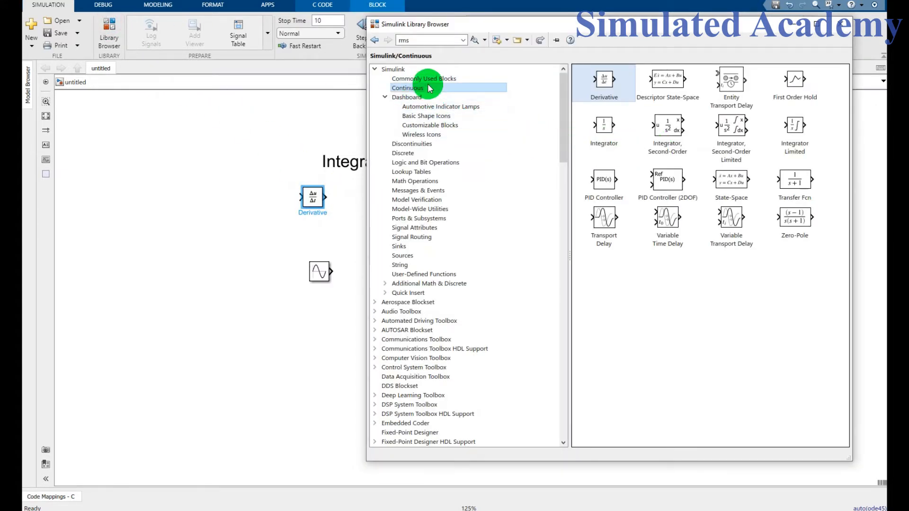
pyautogui.click(423, 78)
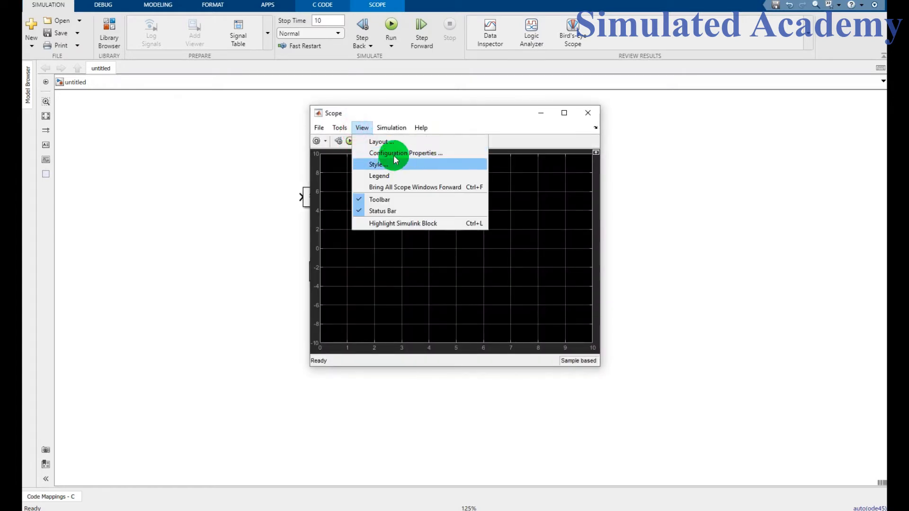
# Set the Scope to 2 input ports in a two-row stacked layout.
pyautogui.click(406, 153)
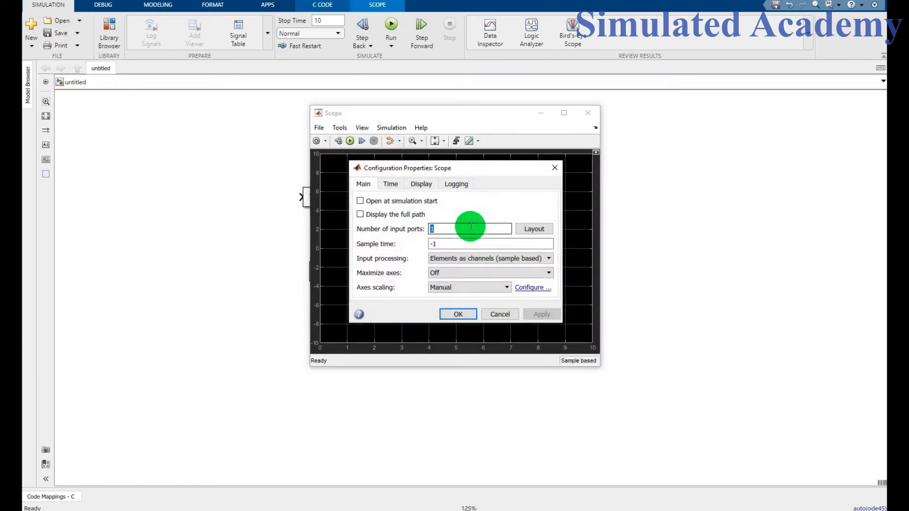
pyautogui.click(534, 228)
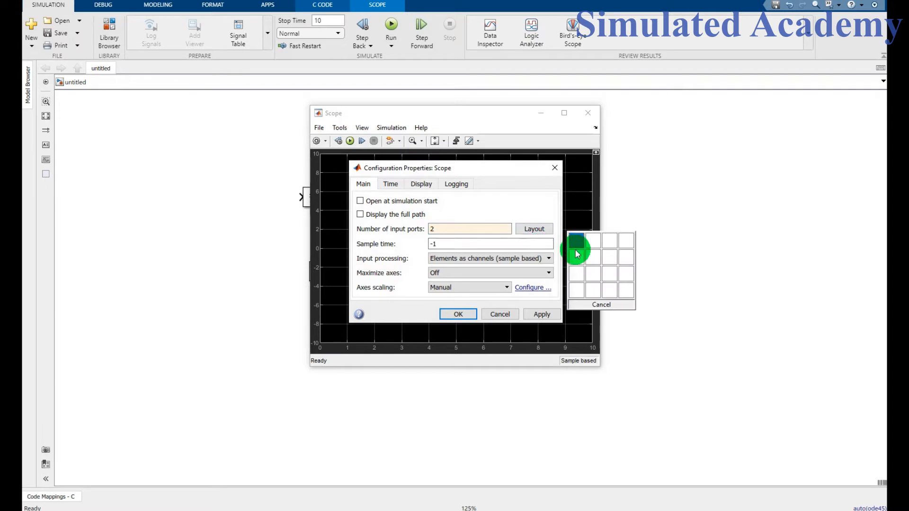
pyautogui.click(457, 314)
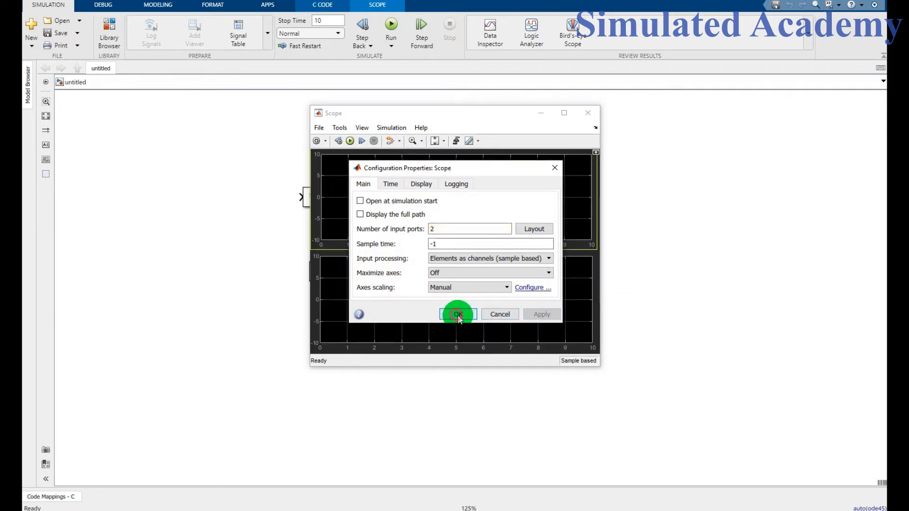
pyautogui.click(458, 314)
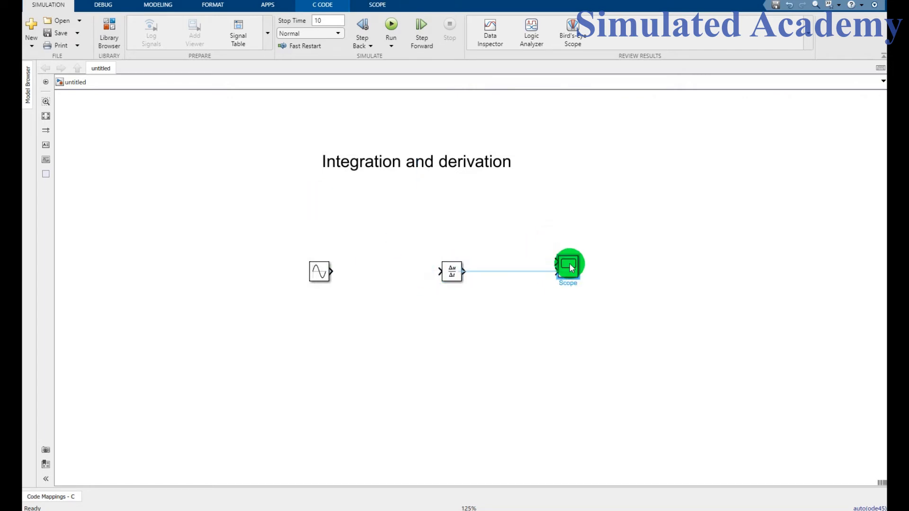
# Wire Derivative to Scope input 2, then accept the Sine Wave parameters.
pyautogui.click(449, 273)
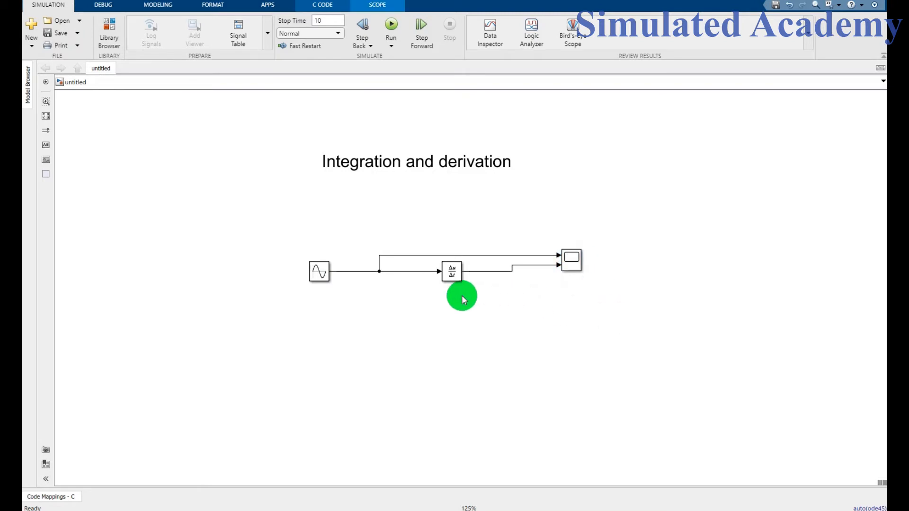
pyautogui.doubleClick(318, 271)
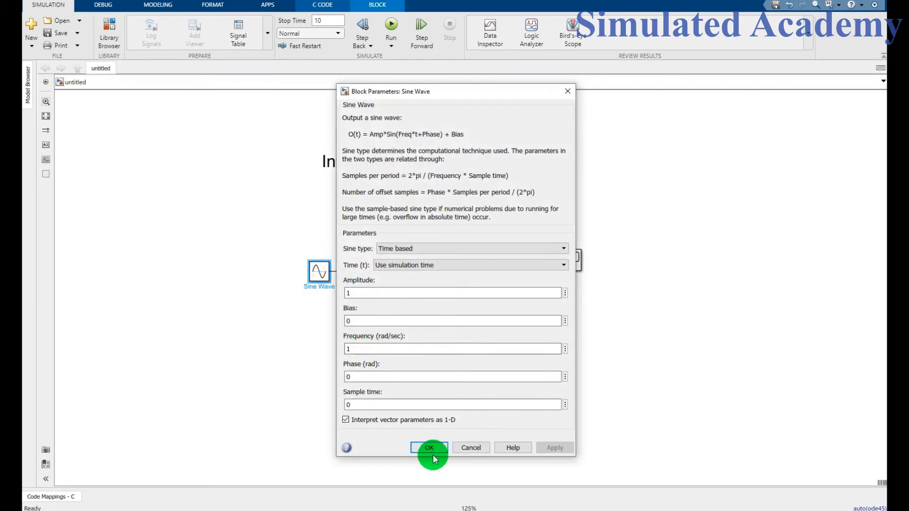
pyautogui.click(430, 448)
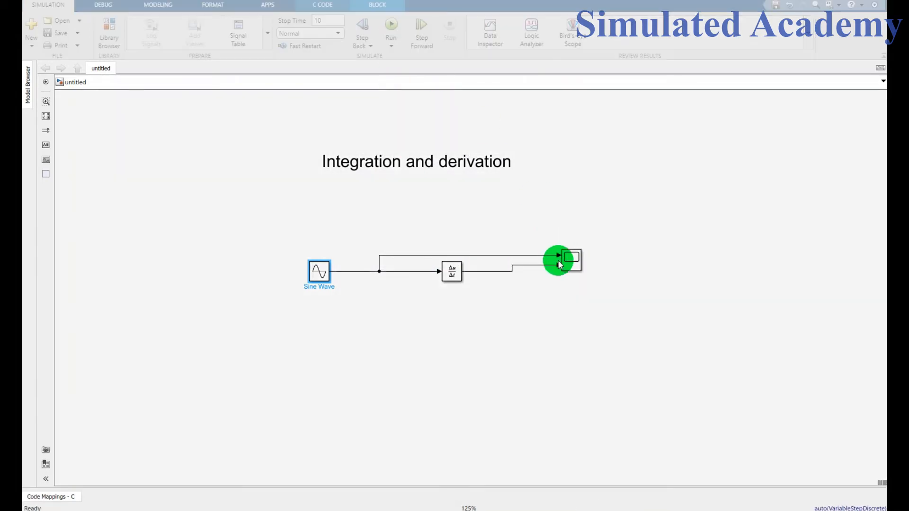
pyautogui.click(570, 261)
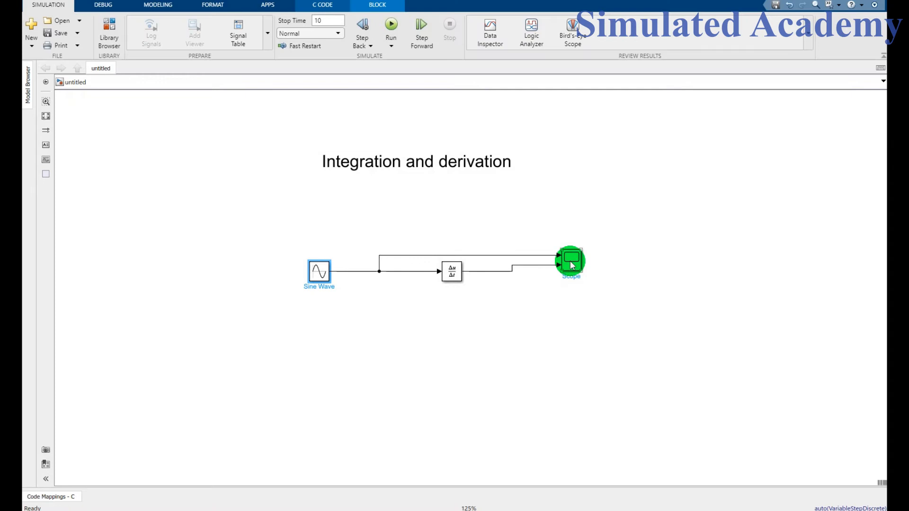
# Open the Scope to view the sine wave above its cosine derivative.
pyautogui.doubleClick(569, 261)
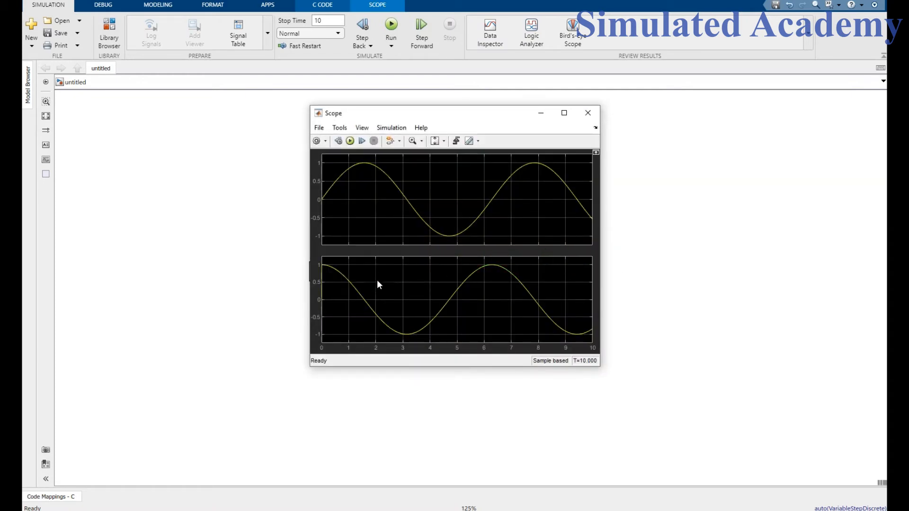
pyautogui.moveTo(382, 189)
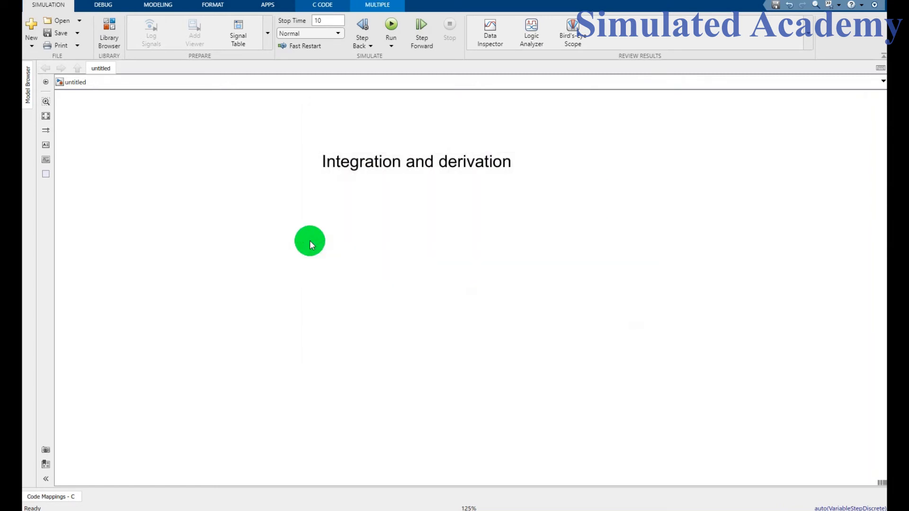
# Drag an Integrator from the Continuous library, then browse for more blocks.
pyautogui.click(108, 28)
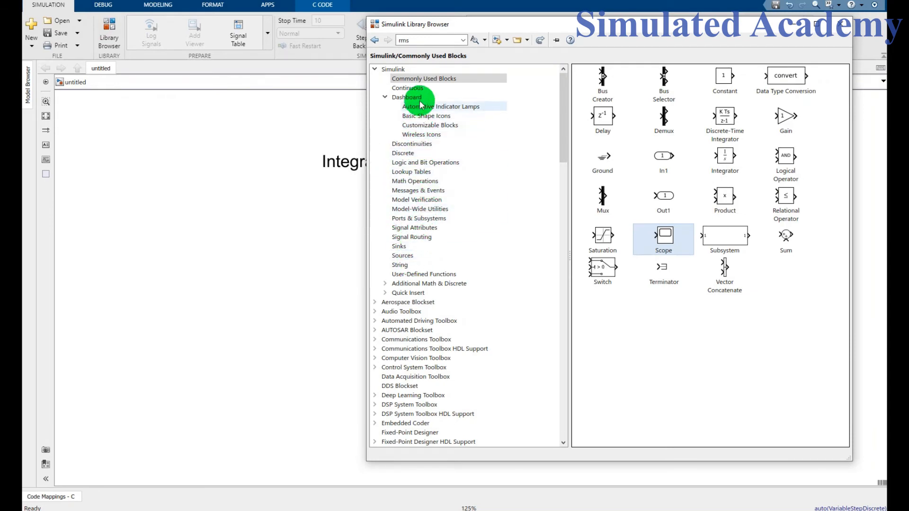
pyautogui.click(408, 88)
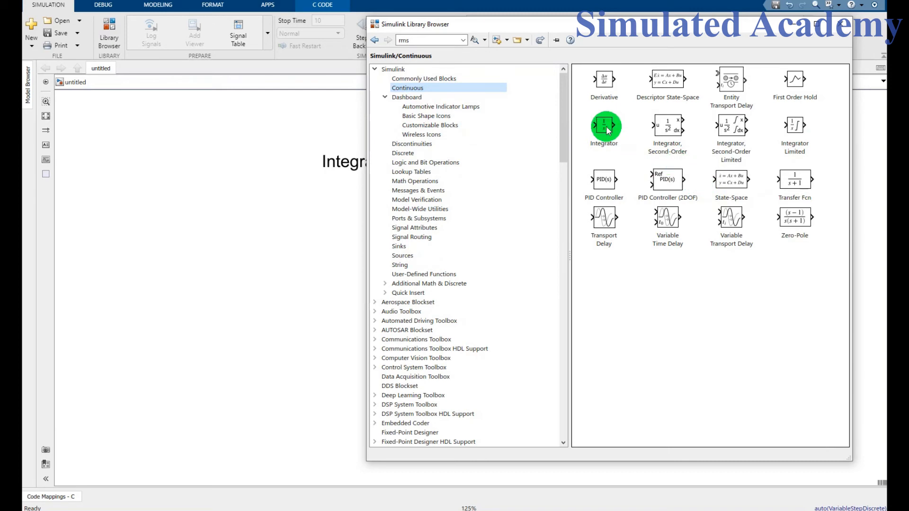
pyautogui.moveTo(604, 124); pyautogui.dragTo(322, 258)
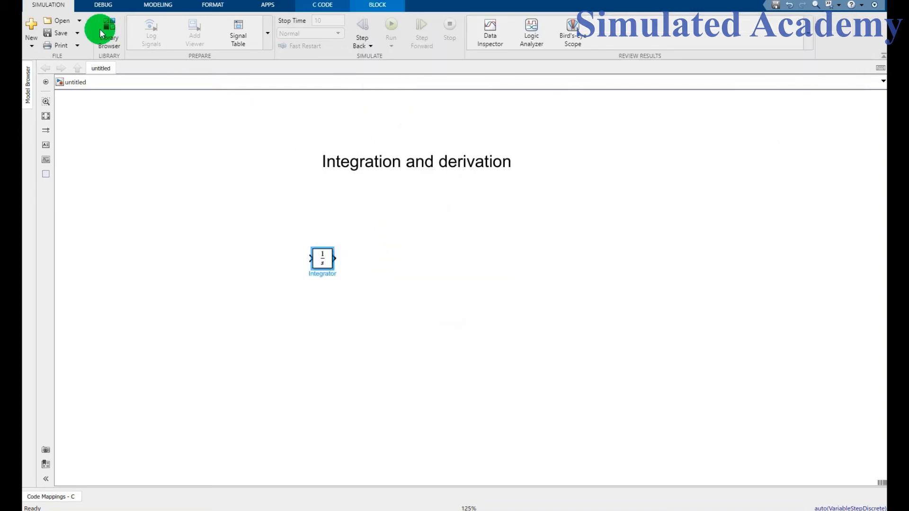
pyautogui.click(109, 27)
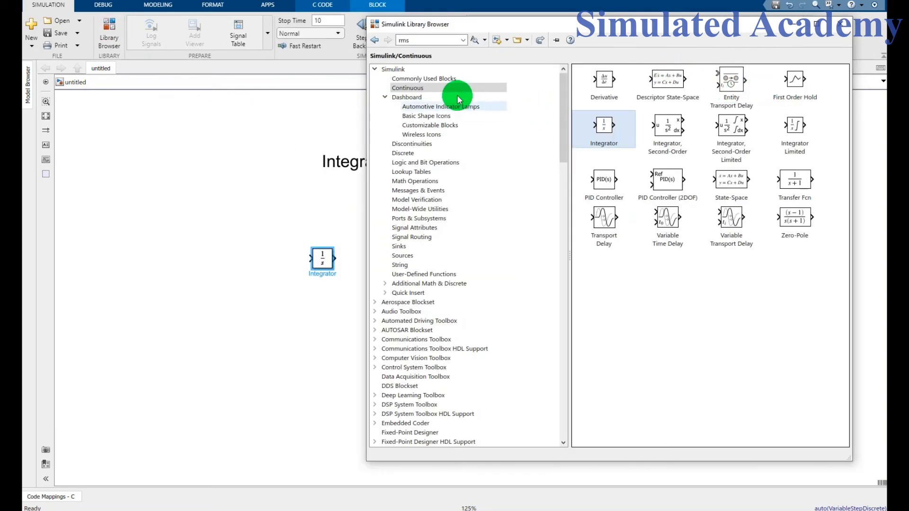
pyautogui.click(424, 78)
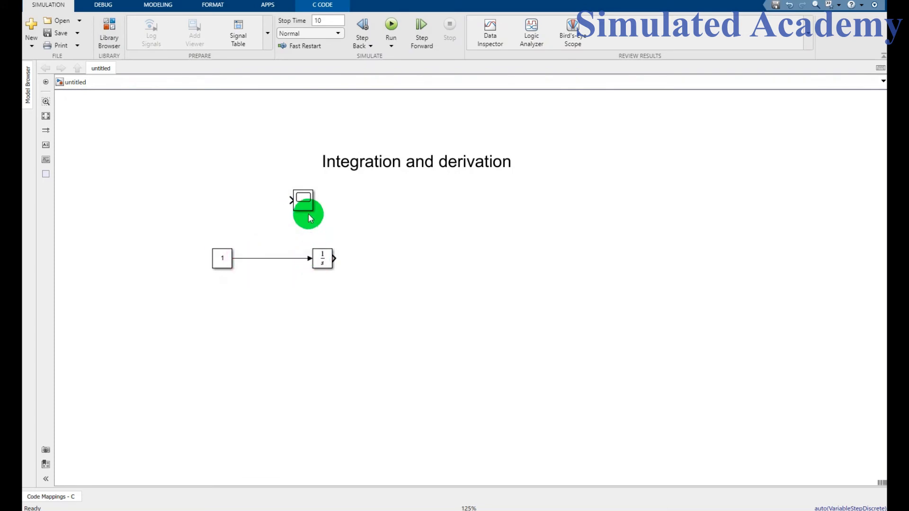
# Place the Scope right of the Integrator and set 2 input ports.
pyautogui.moveTo(307, 209); pyautogui.dragTo(475, 258)
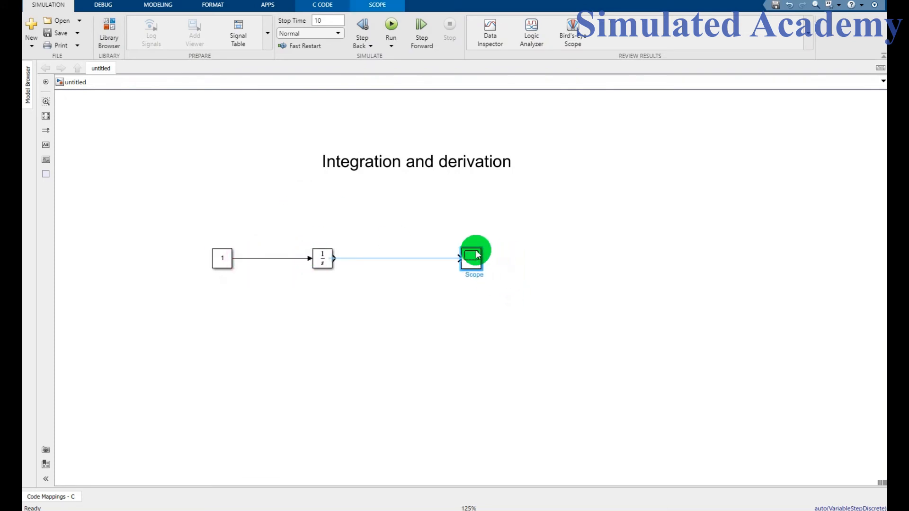
pyautogui.doubleClick(471, 258)
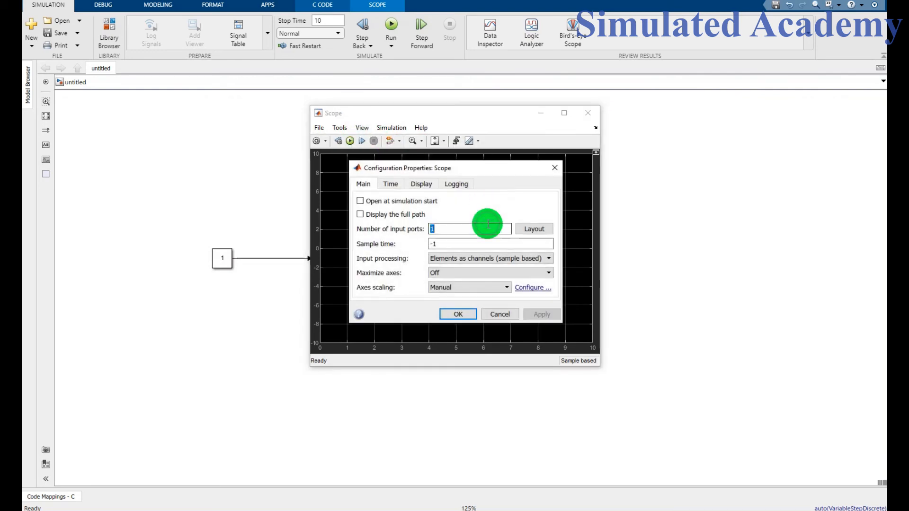
pyautogui.click(534, 228)
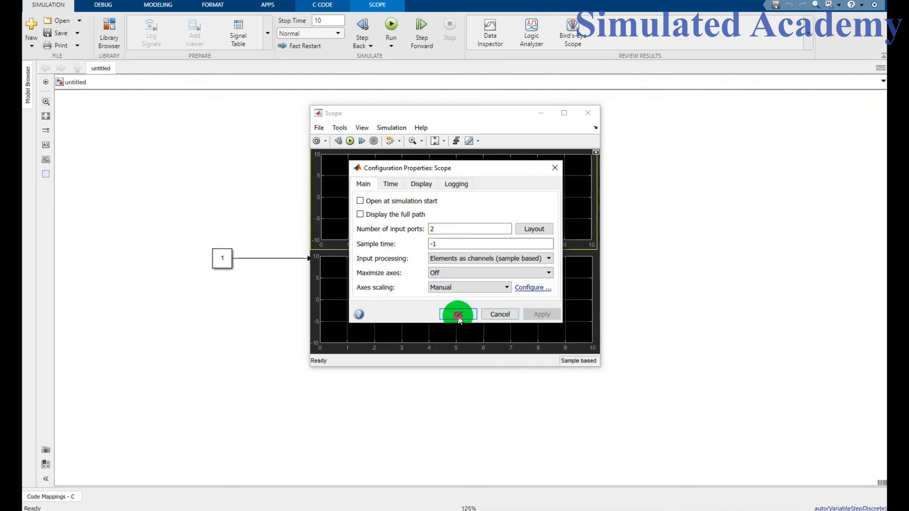
pyautogui.click(458, 315)
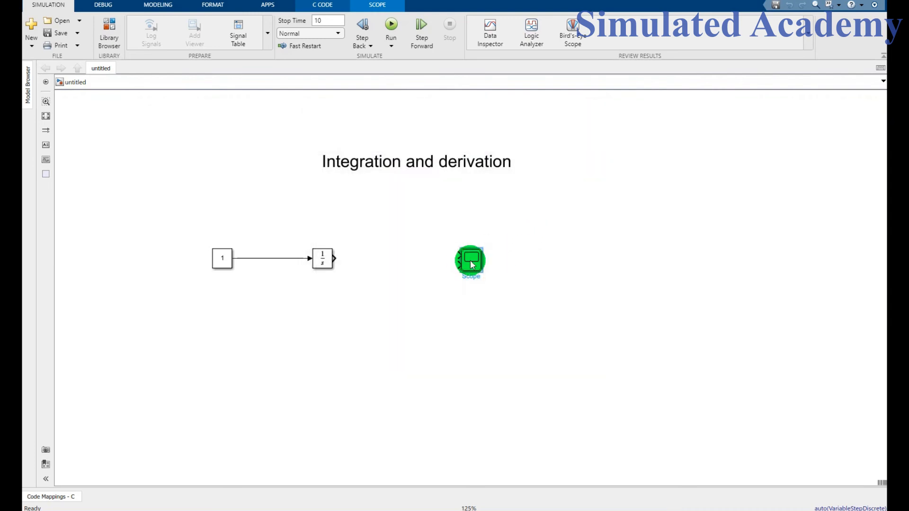
# Wire the Constant and Integrator outputs into the two Scope inputs.
pyautogui.moveTo(470, 259); pyautogui.dragTo(464, 250)
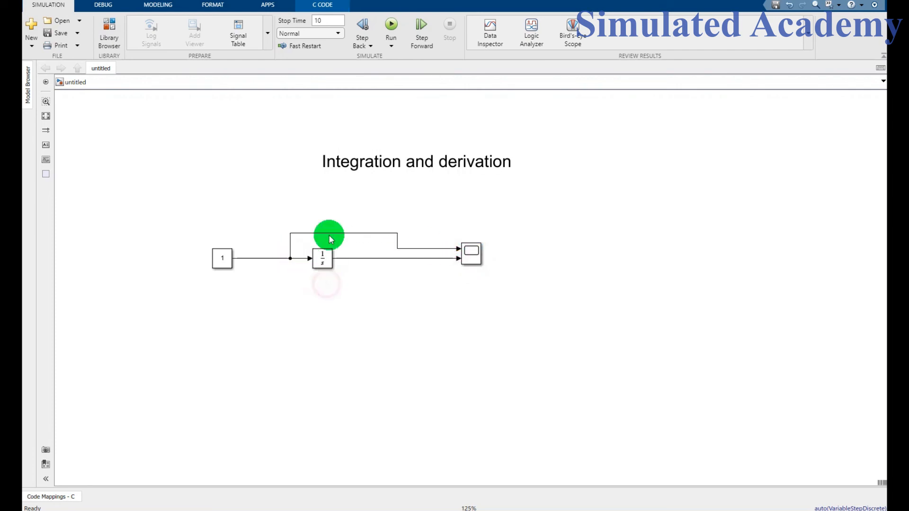
pyautogui.click(416, 162)
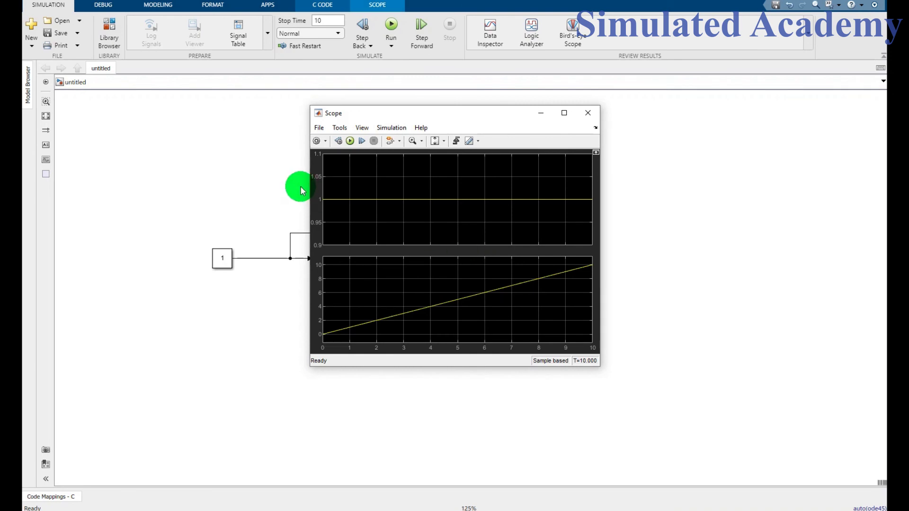
pyautogui.moveTo(327, 346)
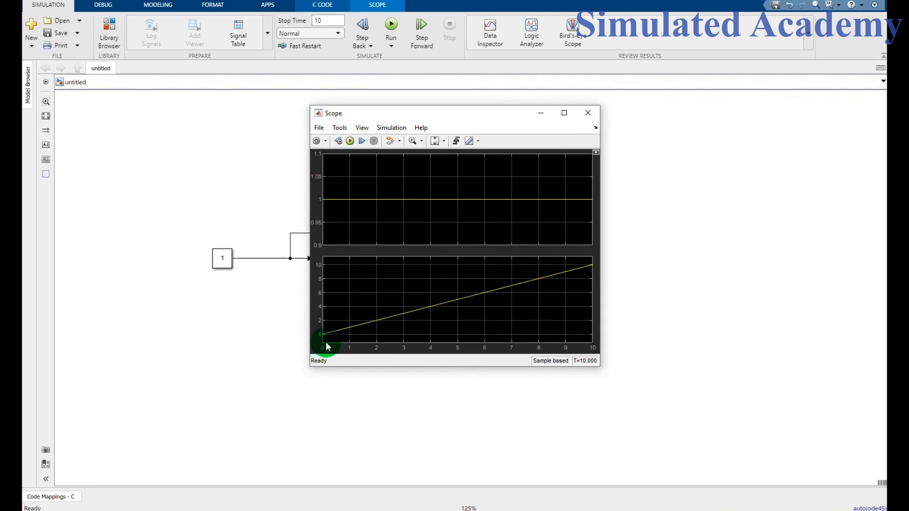
pyautogui.moveTo(615, 291)
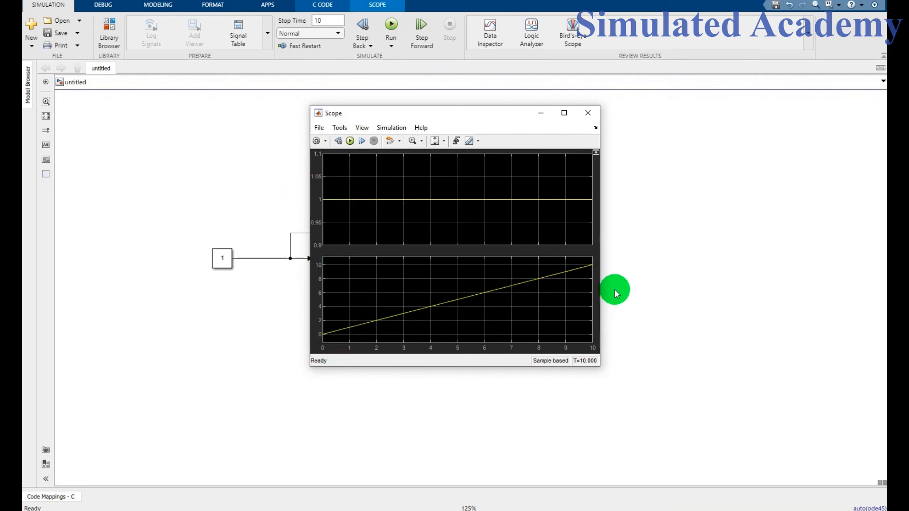